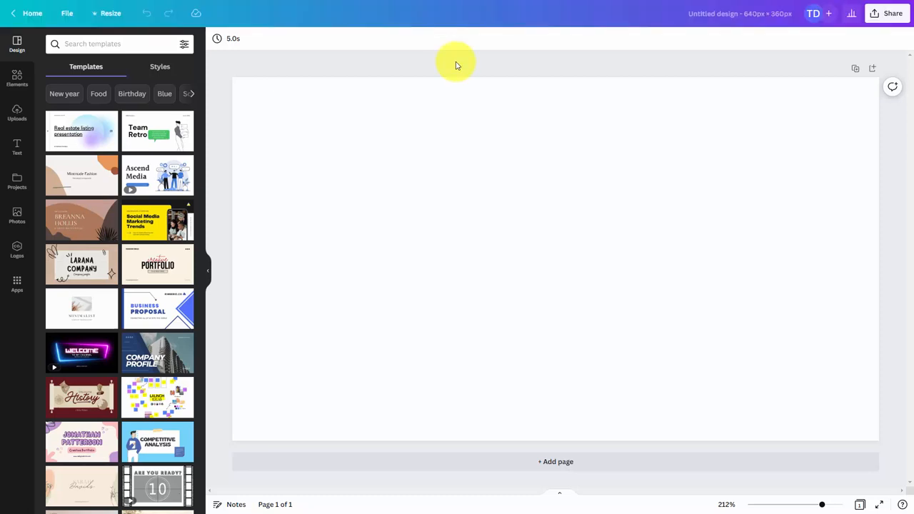
{"action": "mouse_move", "coordinate": [459, 55]}
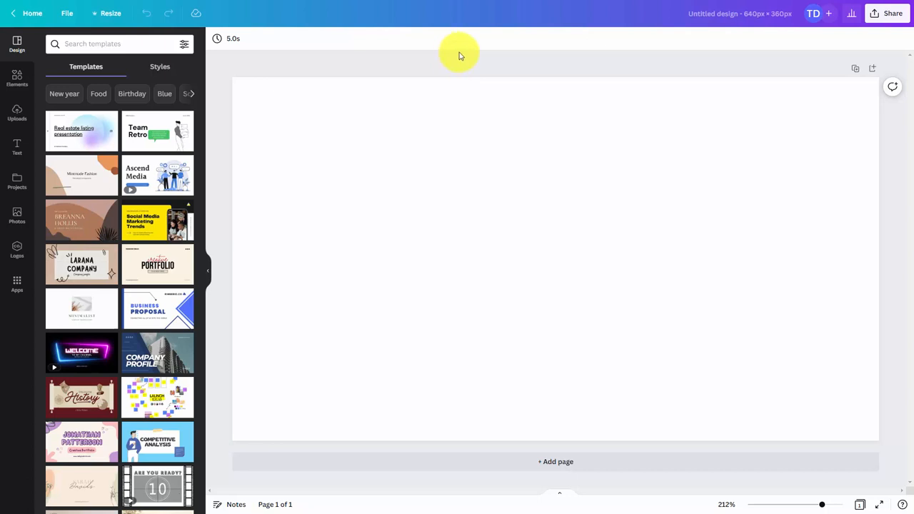
{"action": "mouse_move", "coordinate": [470, 59]}
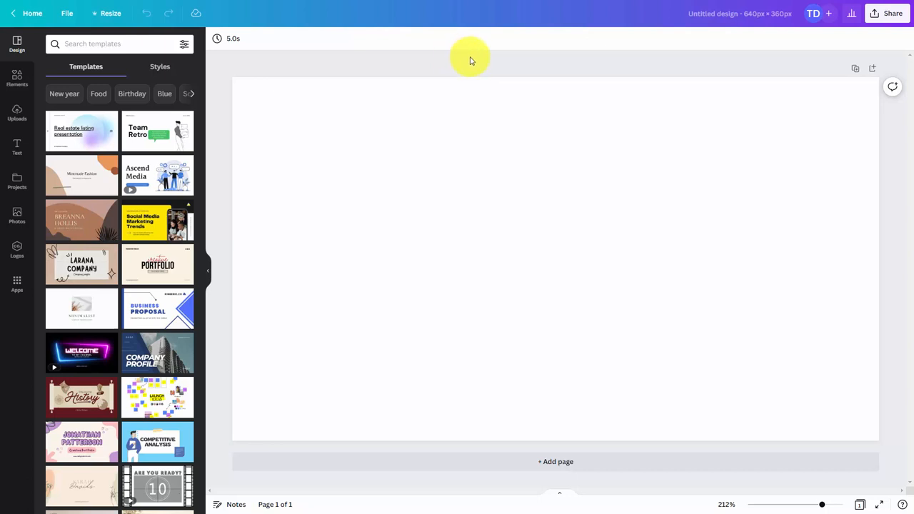
Create a custom-size 300 × 300 px blank design from the Canva home page
{"action": "left_click", "coordinate": [32, 13]}
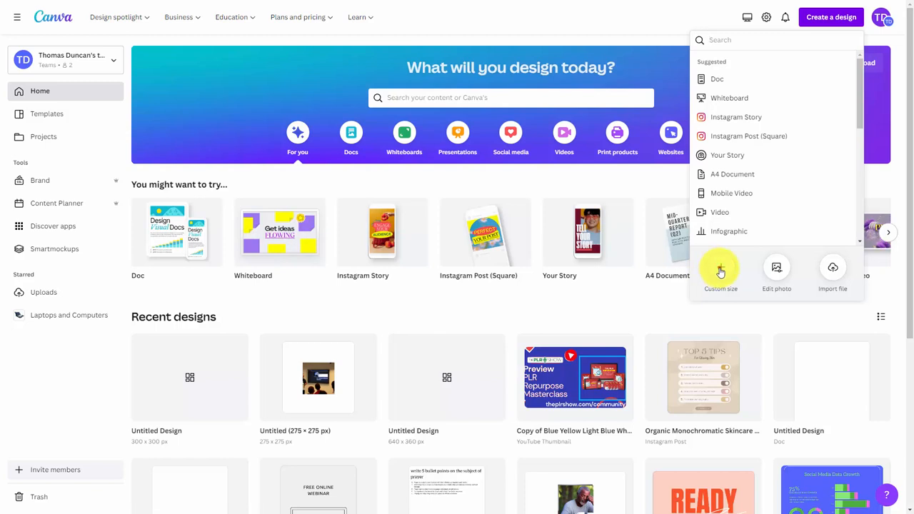
{"action": "left_click", "coordinate": [720, 272]}
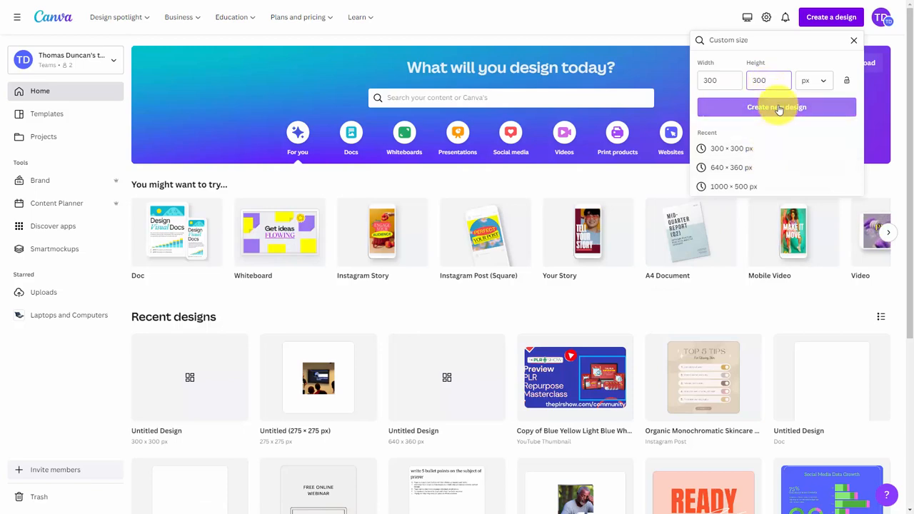
{"action": "left_click", "coordinate": [777, 107]}
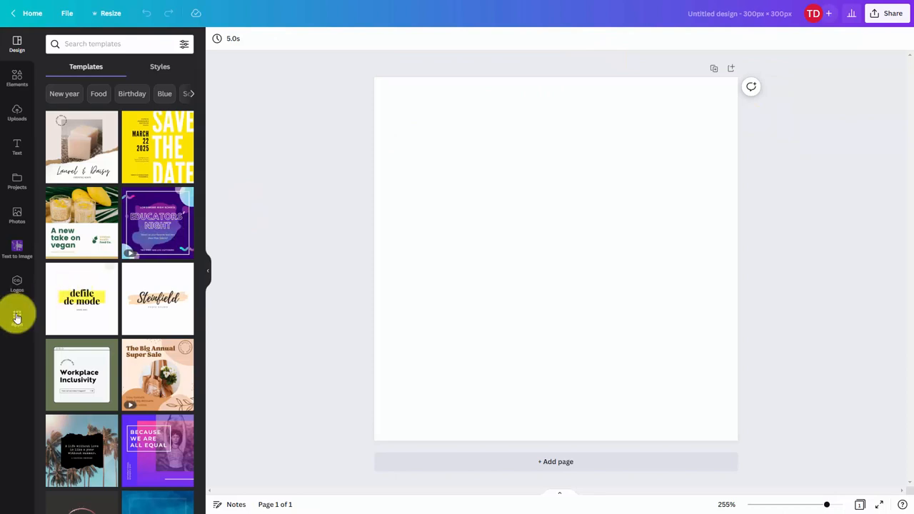
Open the Text to Image app from the Apps panel
{"action": "left_click", "coordinate": [17, 318]}
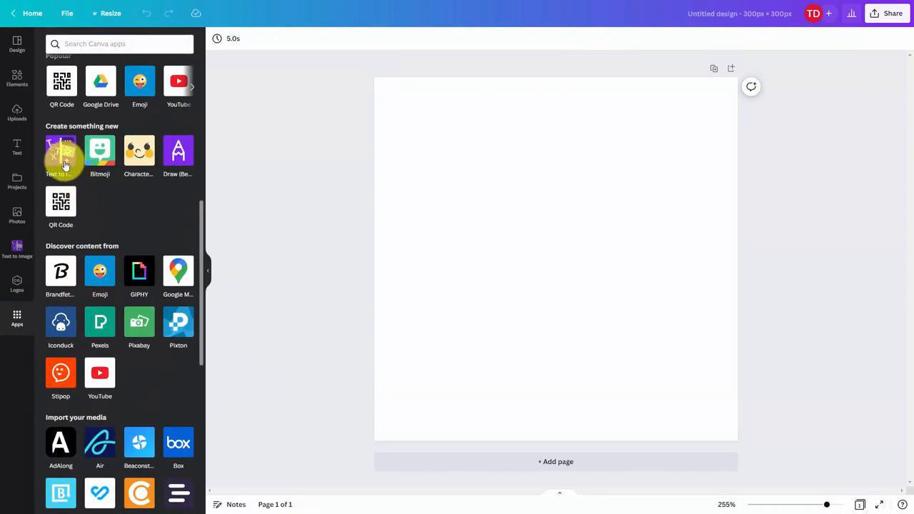
{"action": "mouse_move", "coordinate": [17, 250]}
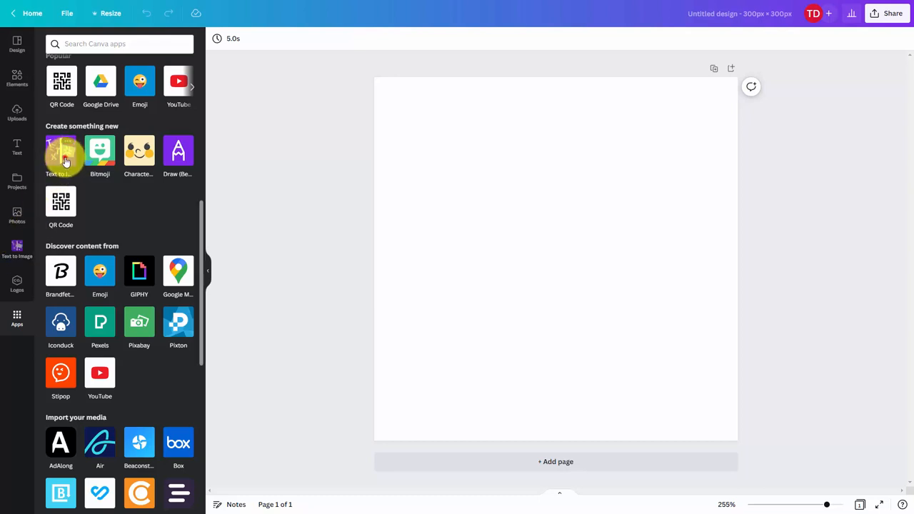
{"action": "left_click", "coordinate": [61, 154]}
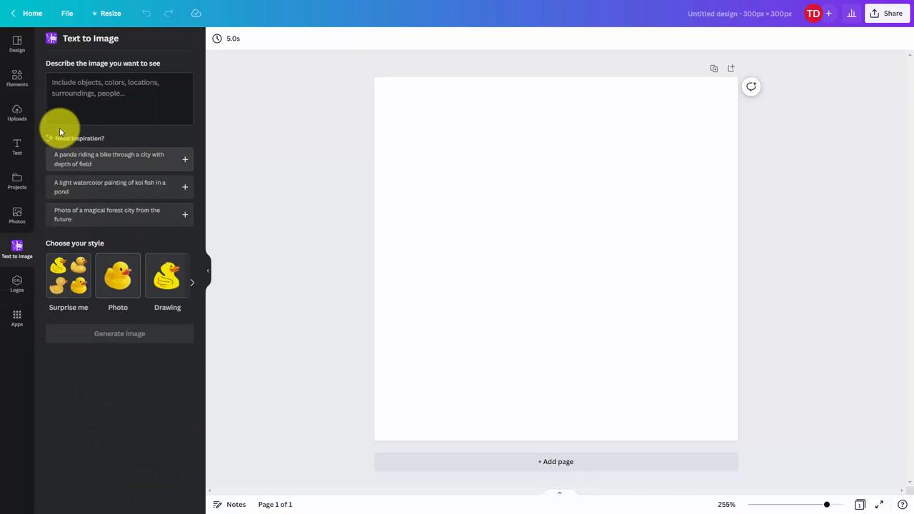
Generate images from the prompt 'Customers engaging with a business's video on Facebook'
{"action": "left_click", "coordinate": [107, 99]}
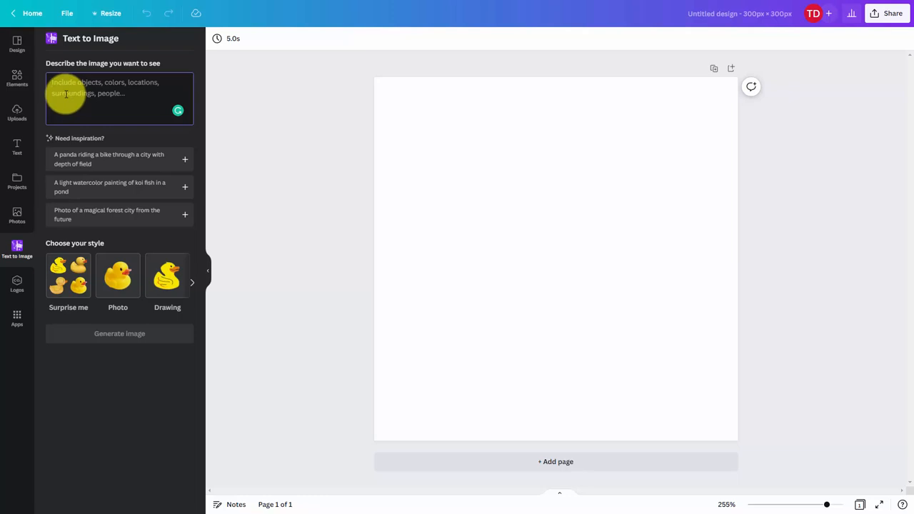
{"action": "type", "text": "\"Customers engaging with a business's video on Facebook\""}
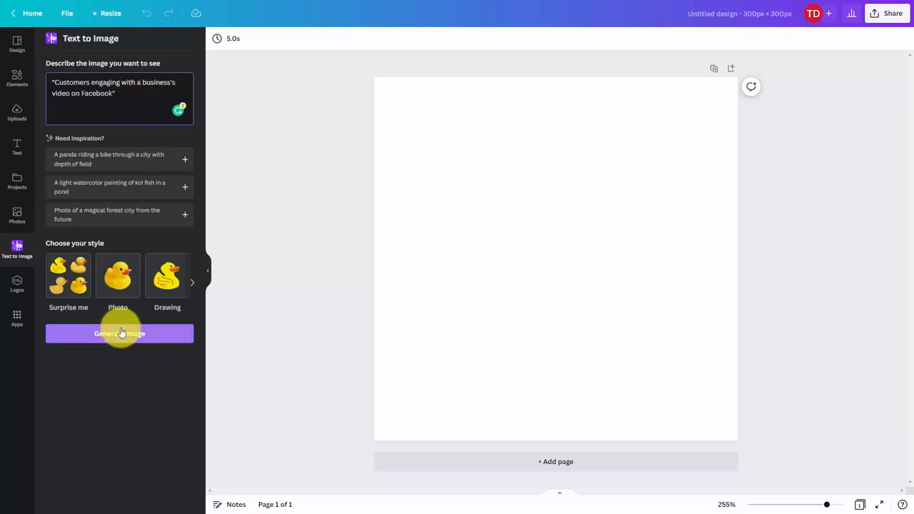
{"action": "left_click", "coordinate": [119, 334]}
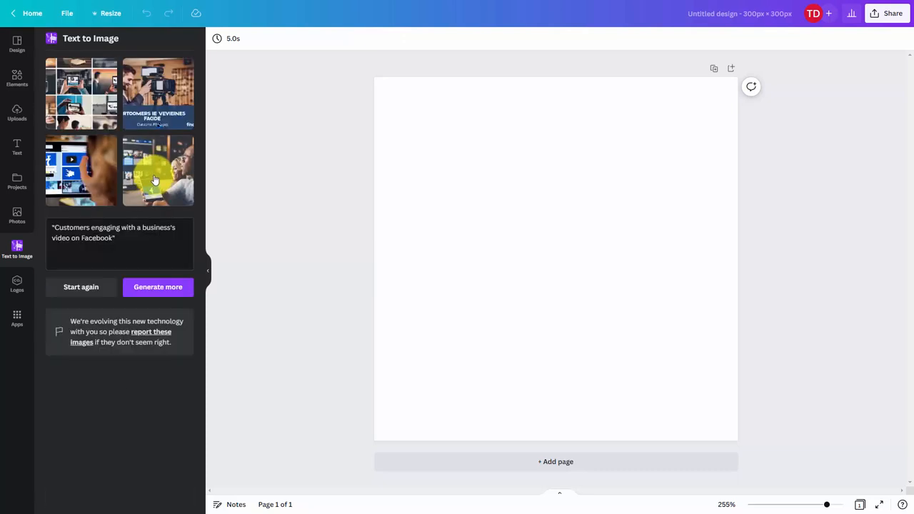
Add the fourth image, people holding a phone showing Facebook, and set it as background
{"action": "left_click", "coordinate": [157, 171]}
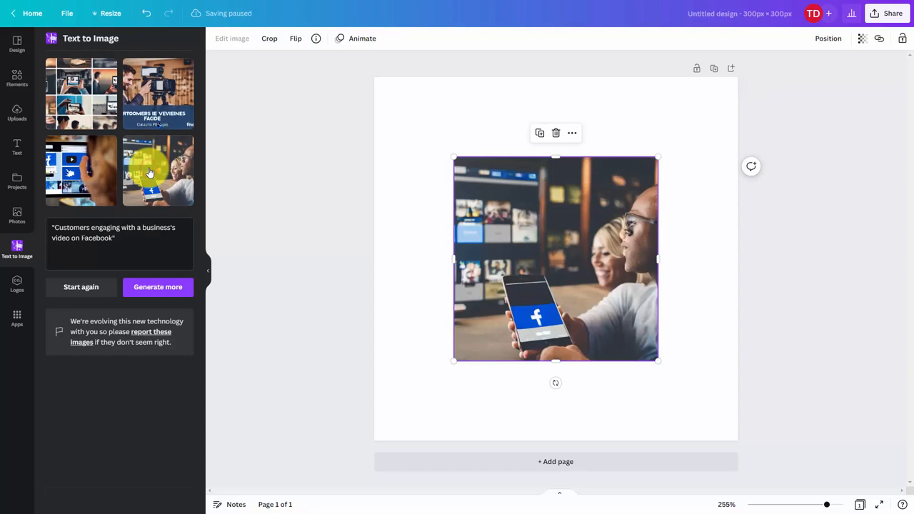
{"action": "mouse_move", "coordinate": [542, 227]}
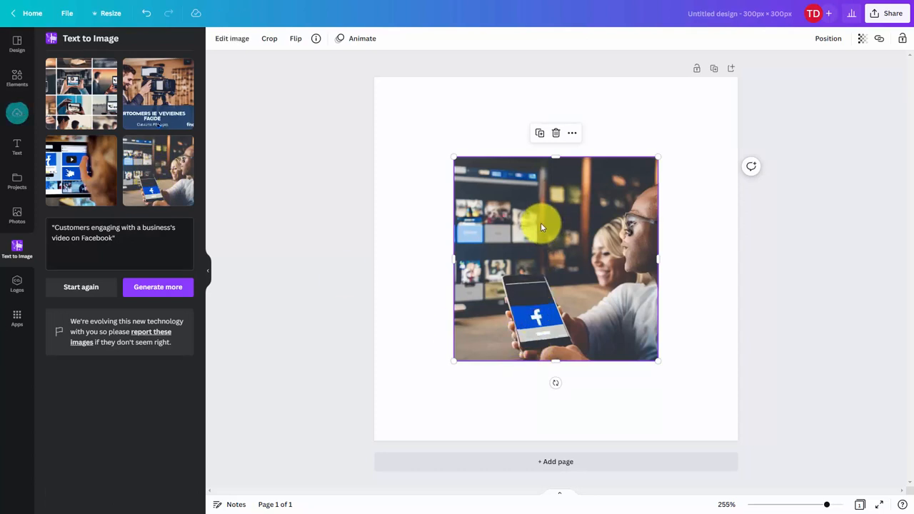
{"action": "right_click", "coordinate": [542, 227]}
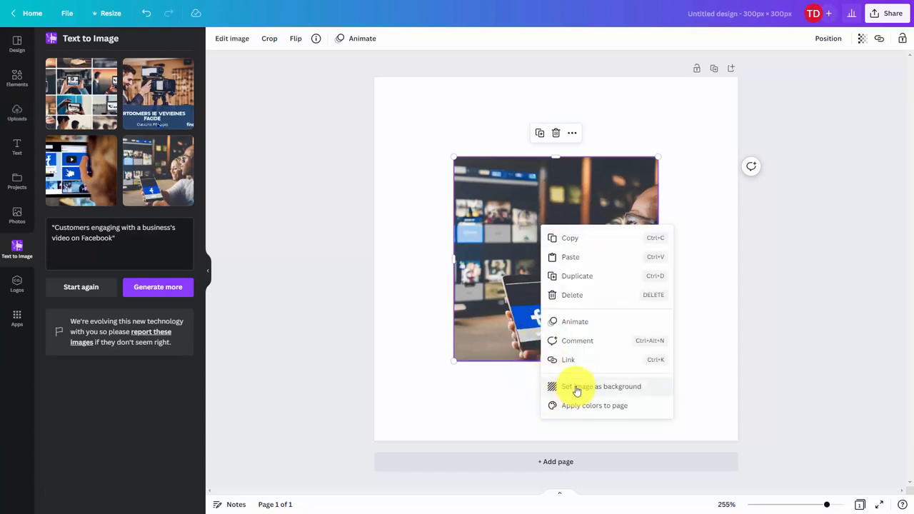
{"action": "left_click", "coordinate": [601, 387]}
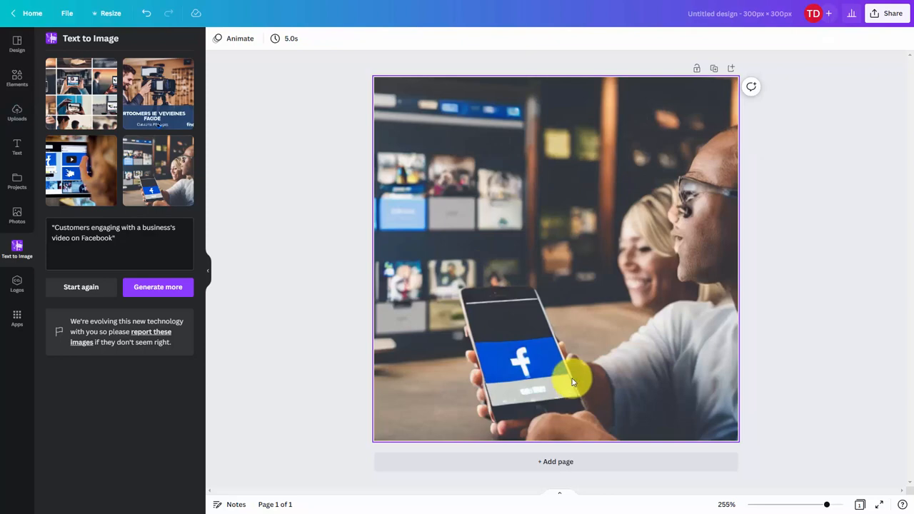
Download the design as a PNG file through Share
{"action": "left_click", "coordinate": [888, 13]}
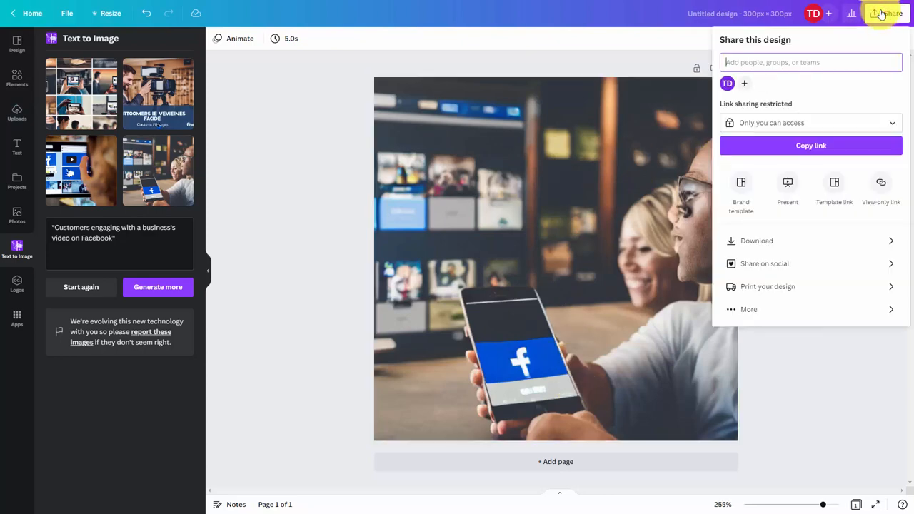
{"action": "mouse_move", "coordinate": [757, 240]}
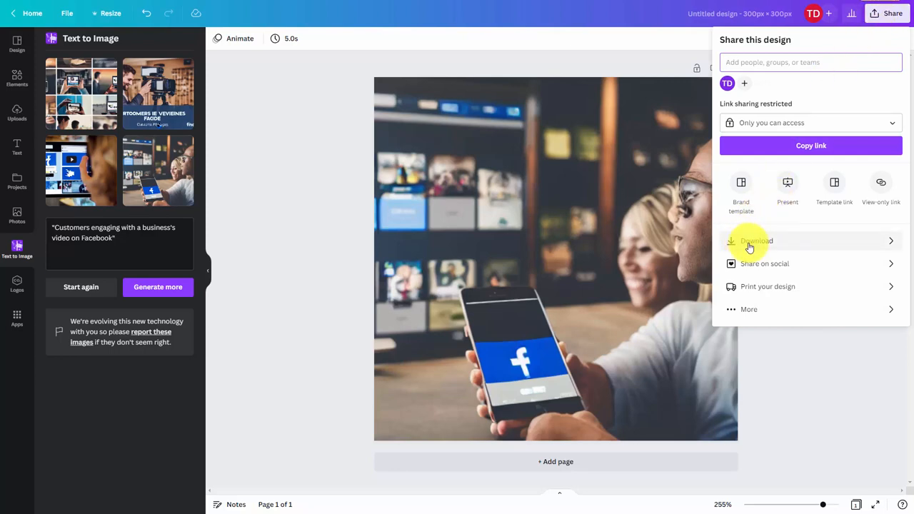
{"action": "left_click", "coordinate": [756, 240]}
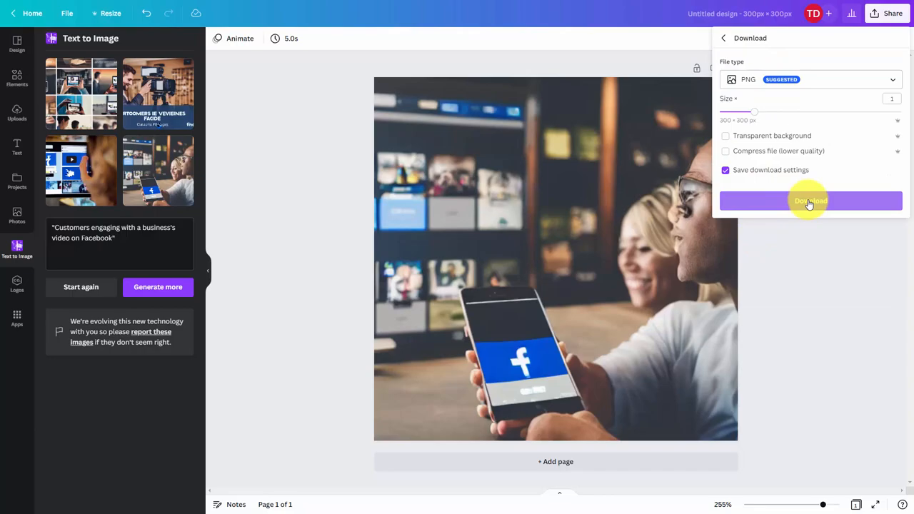
{"action": "left_click", "coordinate": [811, 201]}
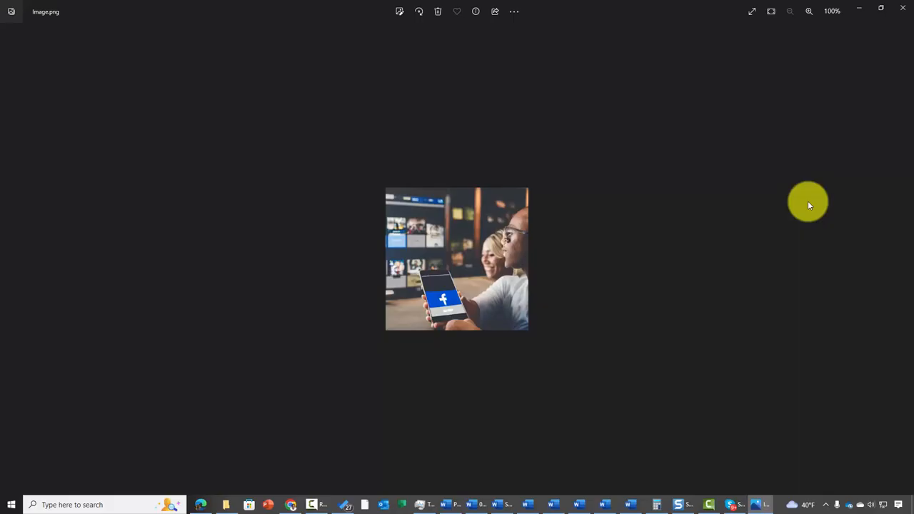